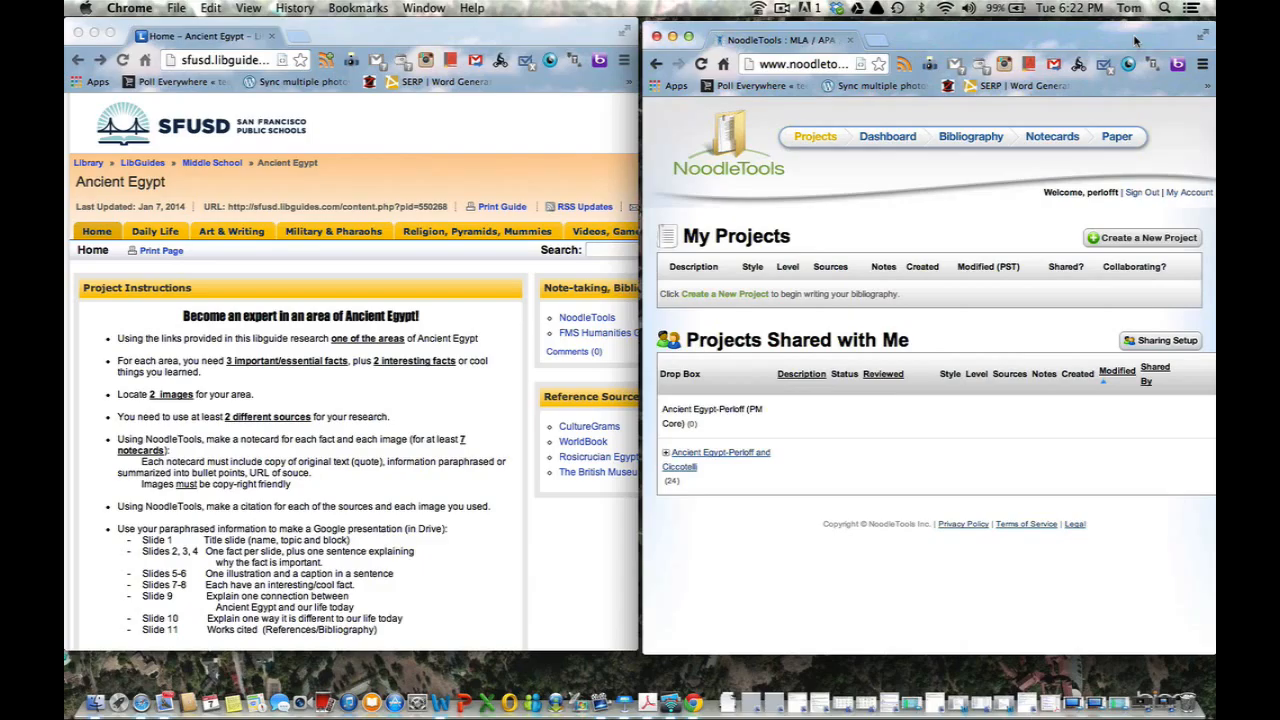
Tour the guide's Daily Life, Military & Pharaohs and Religion, Pyramids, Mummies topic pages.
click(768, 8)
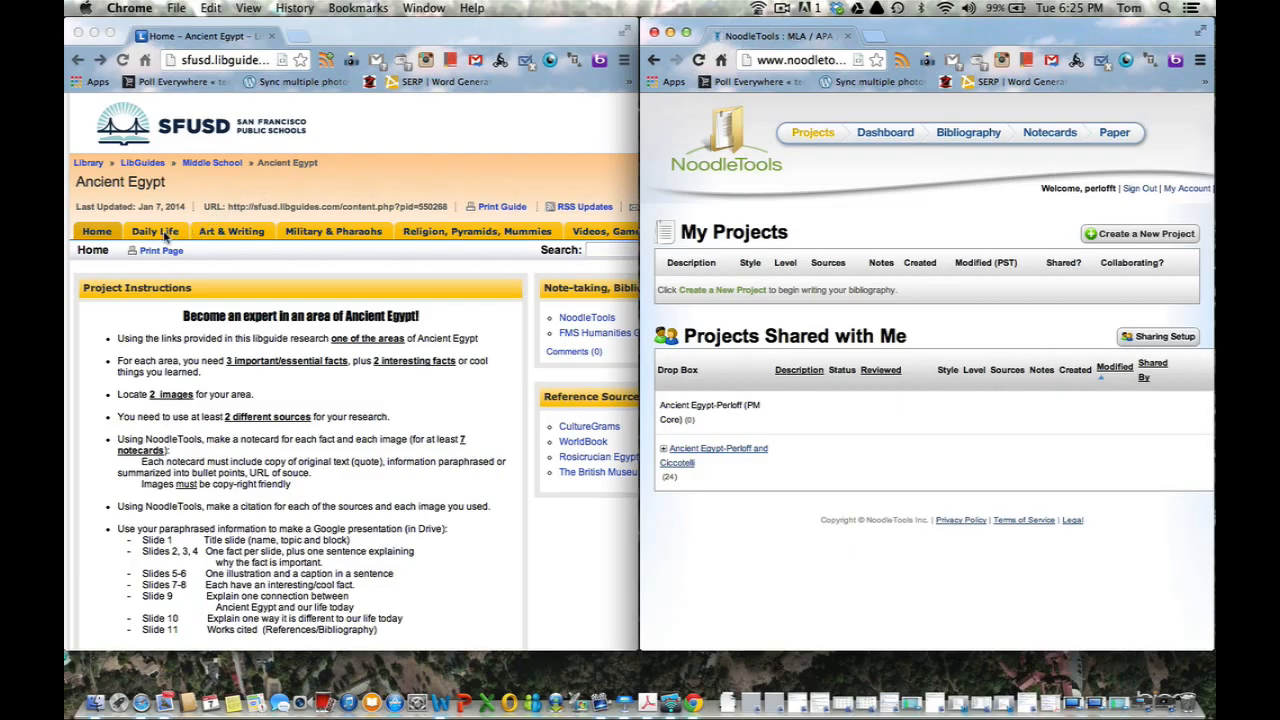
click(154, 232)
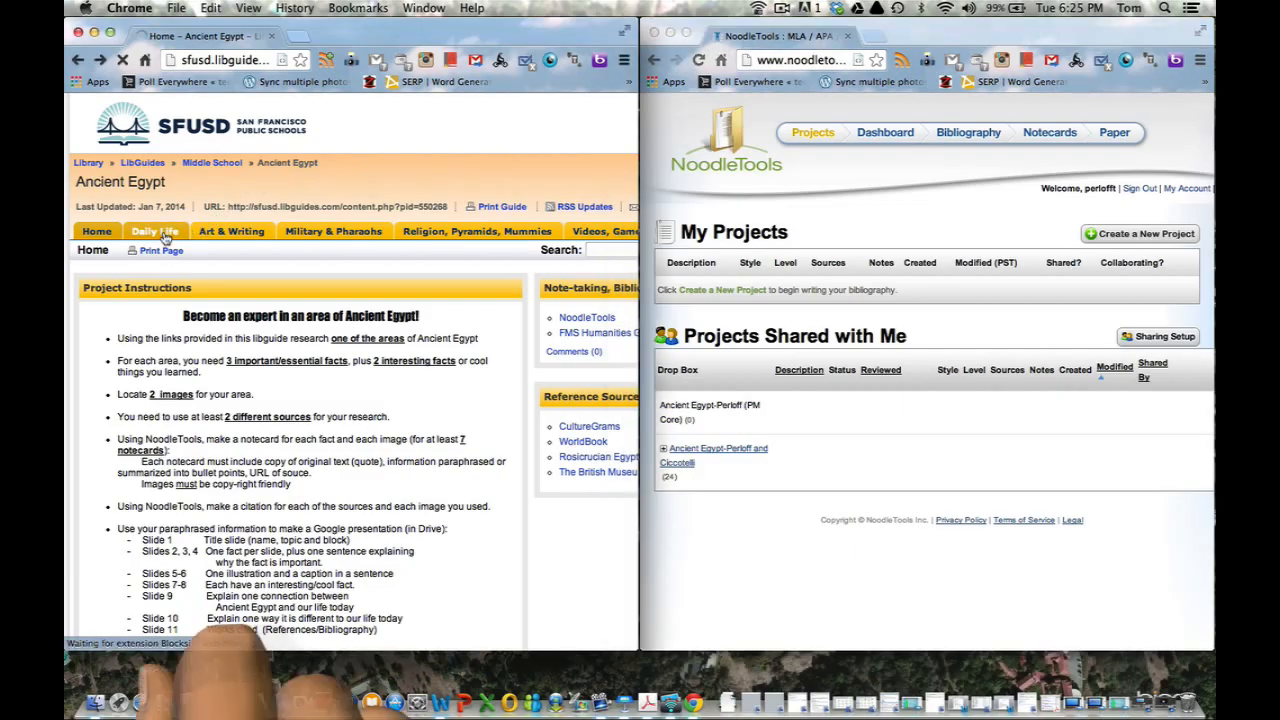
click(156, 232)
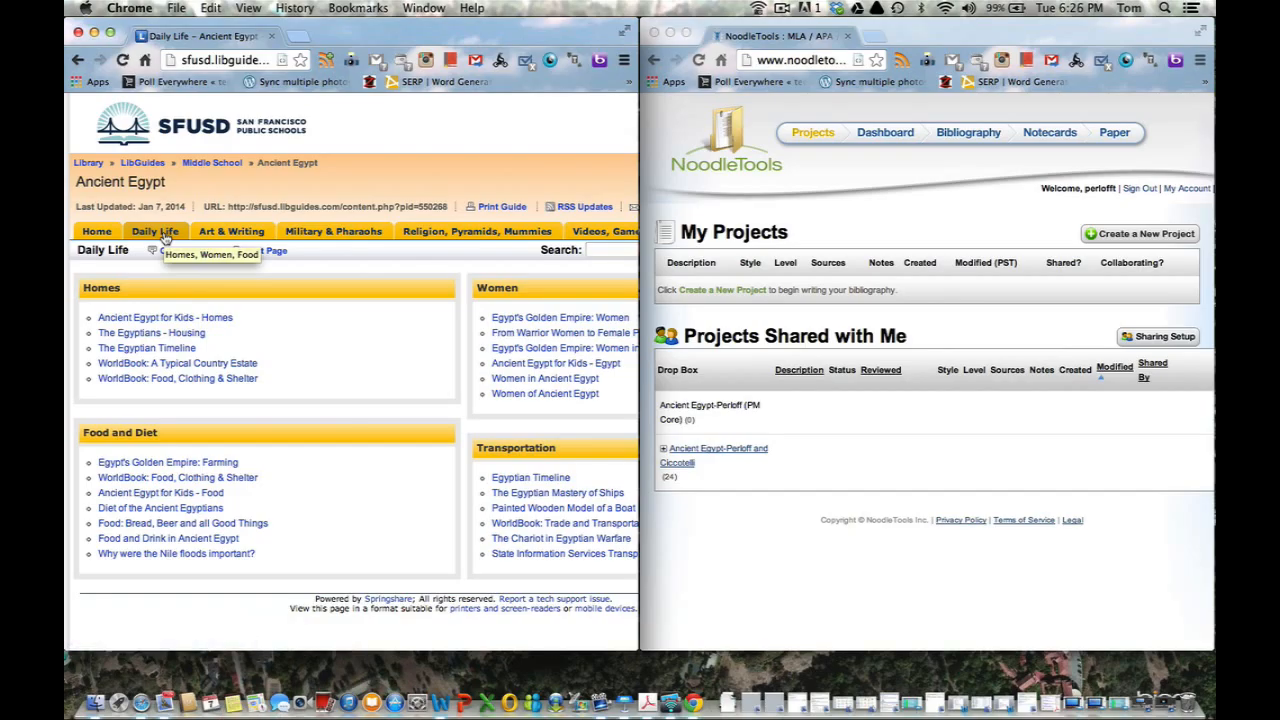
mouse_move(108, 300)
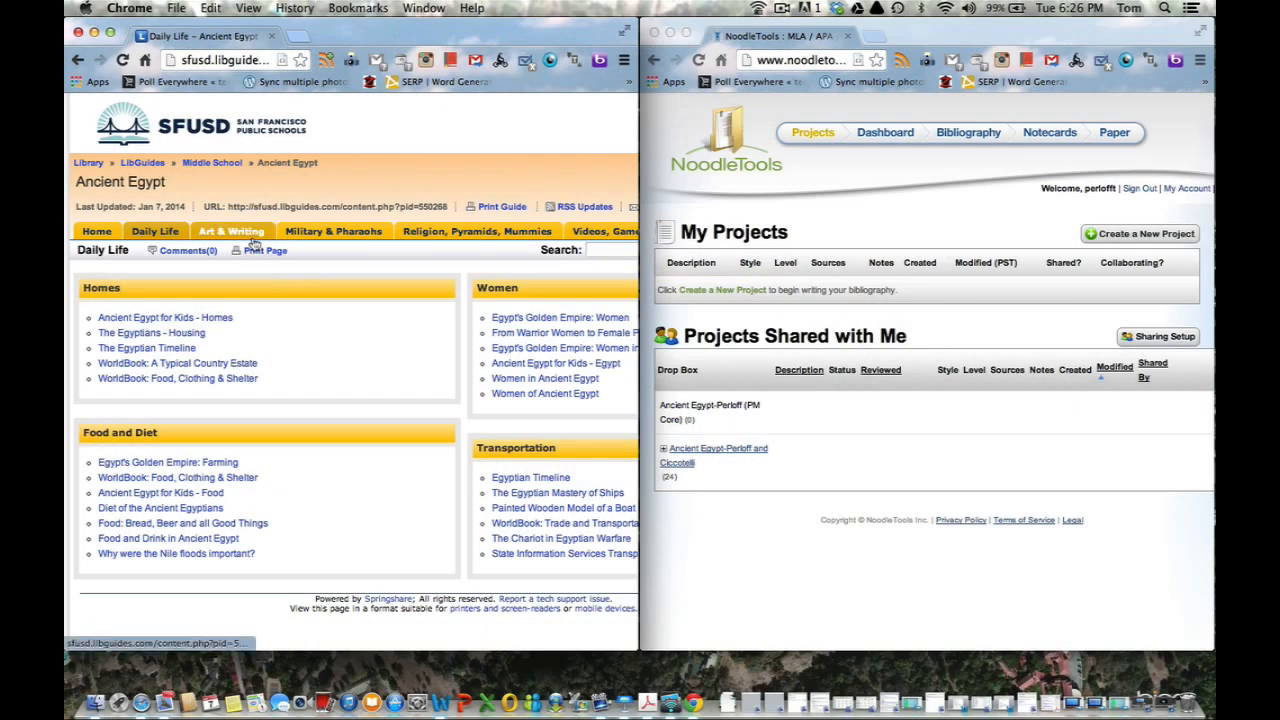
click(232, 232)
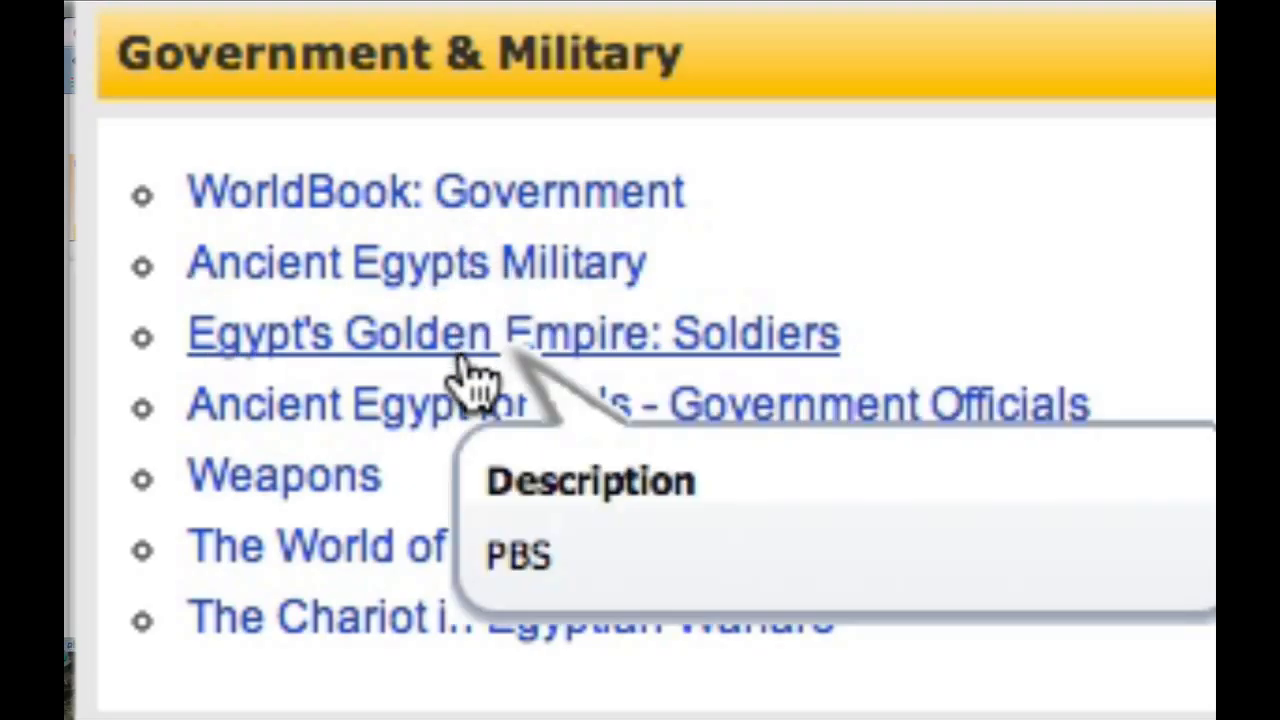
mouse_move(420, 470)
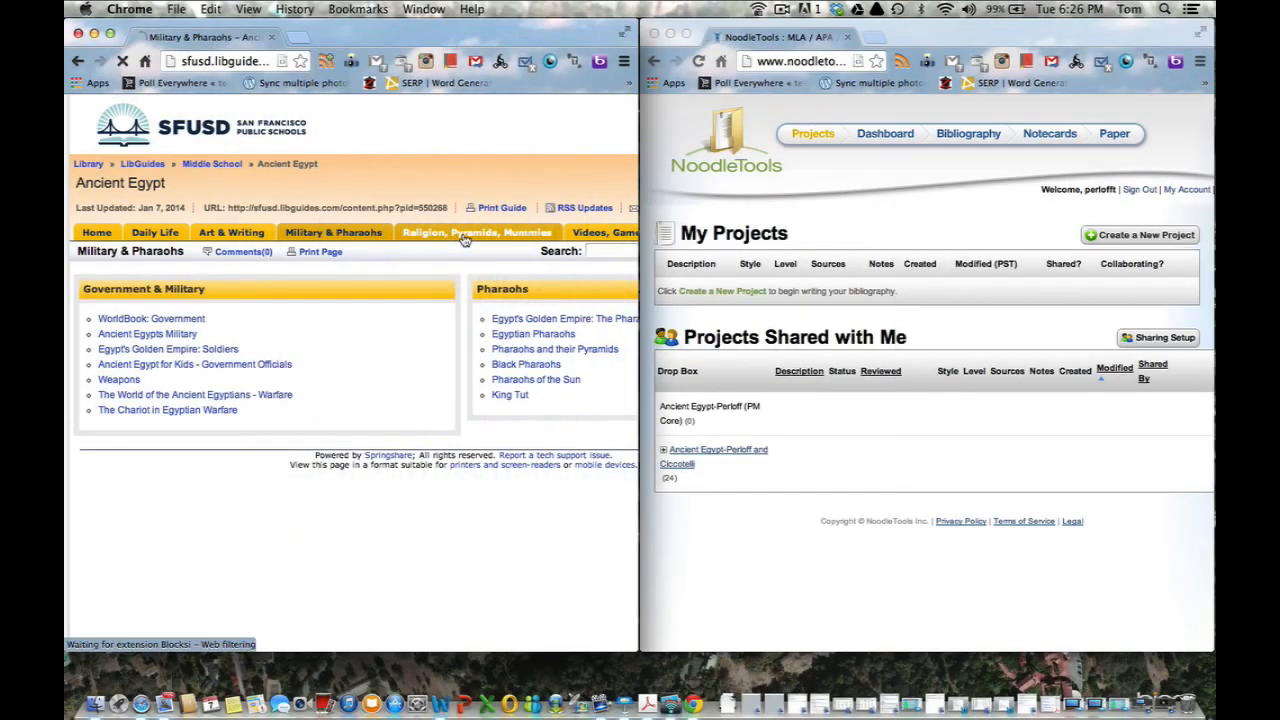
click(476, 232)
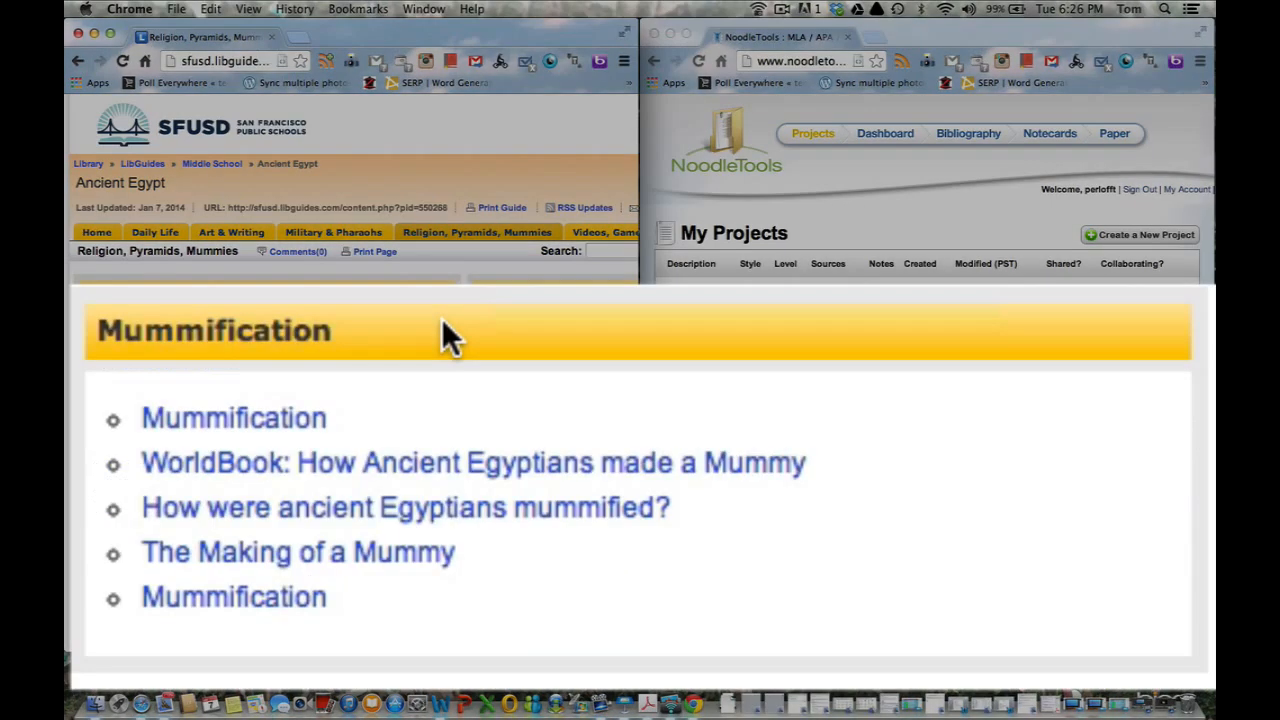
mouse_move(528, 302)
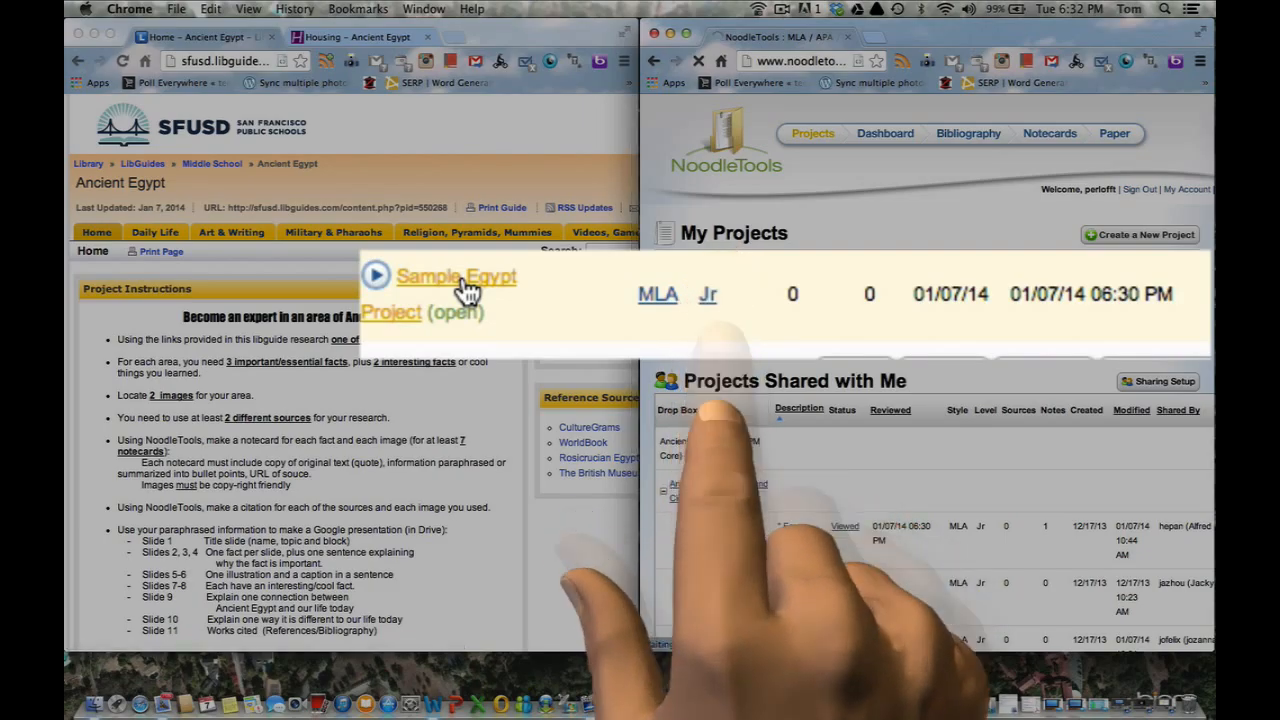
Start a blank notecard in the Sample Egypt Project's Notecards area.
click(456, 276)
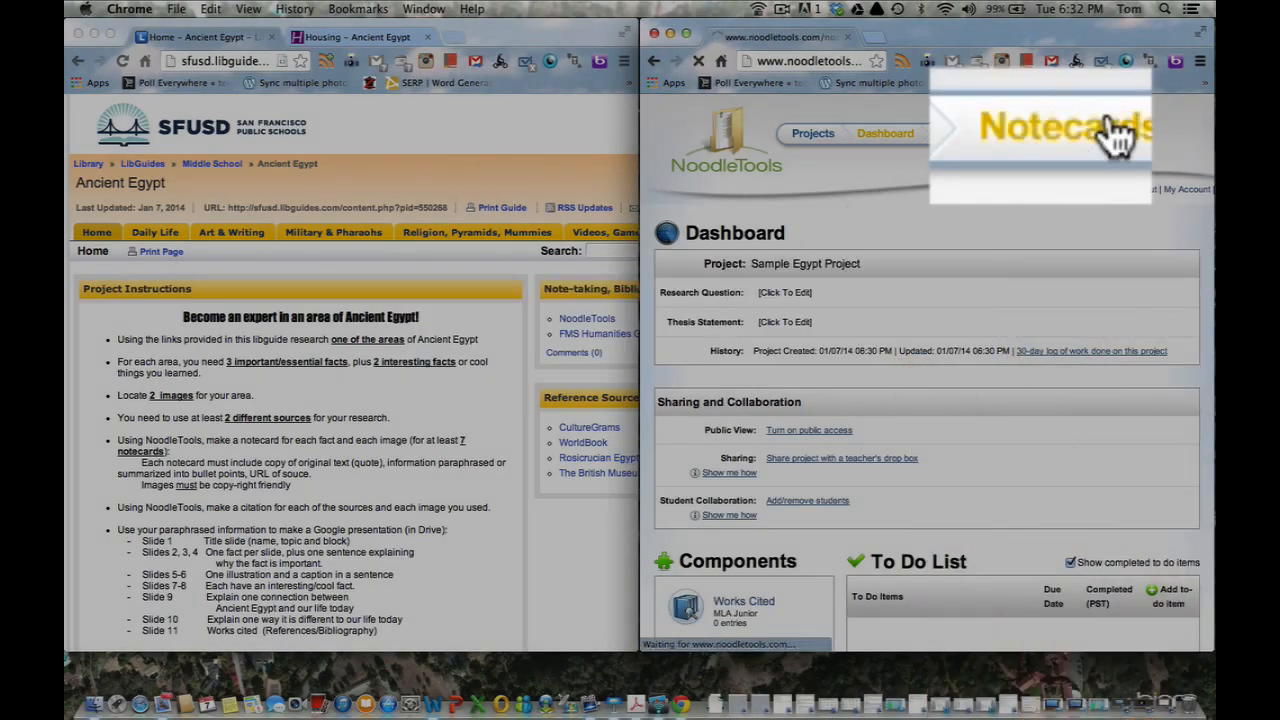
click(1072, 136)
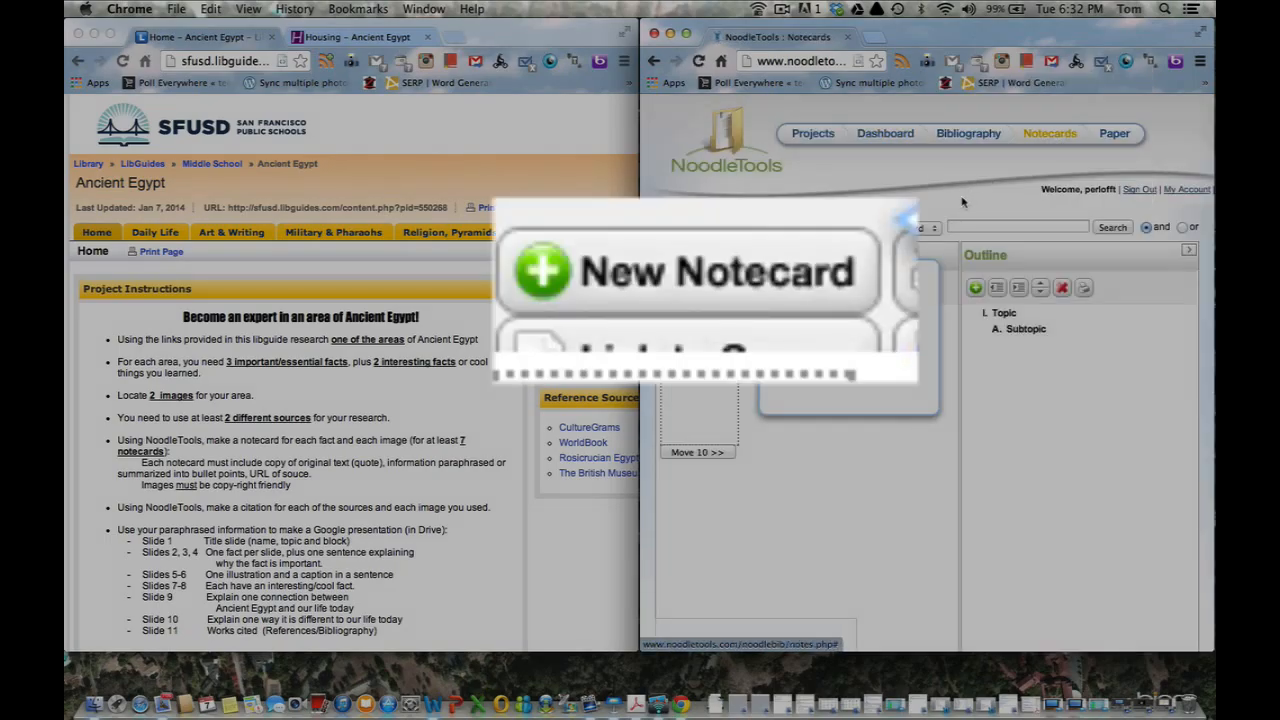
click(690, 270)
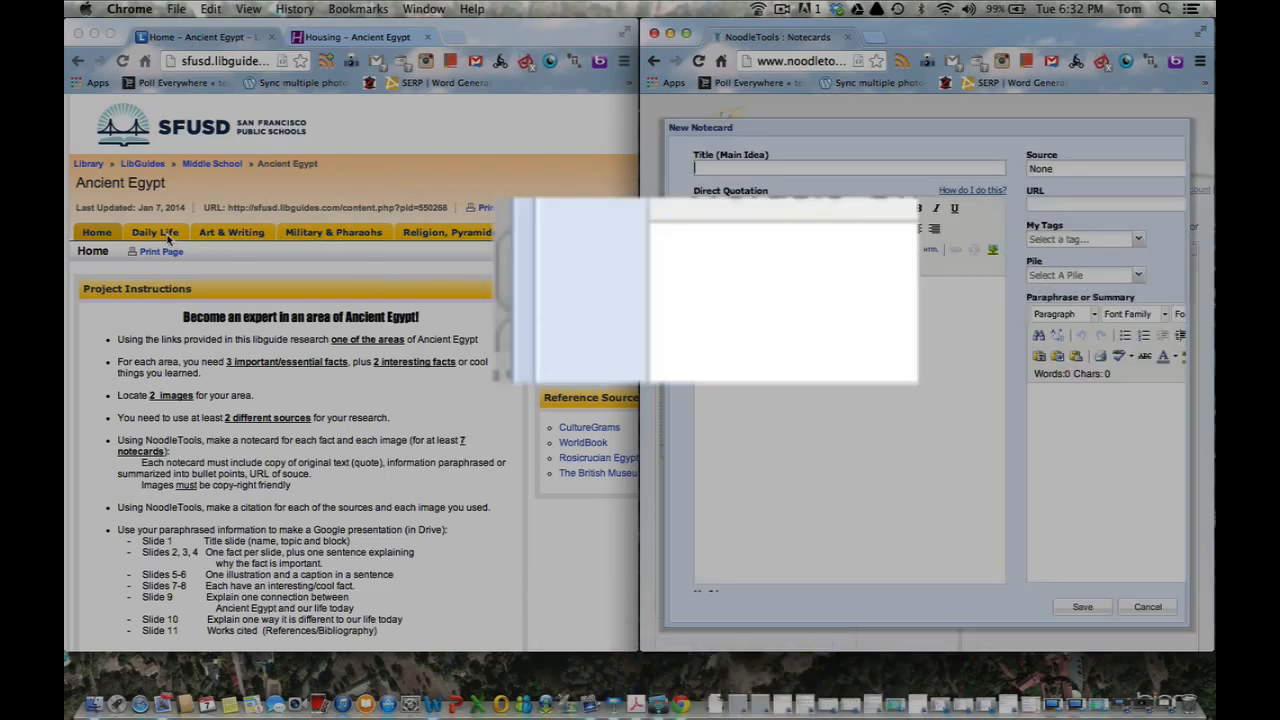
click(848, 168)
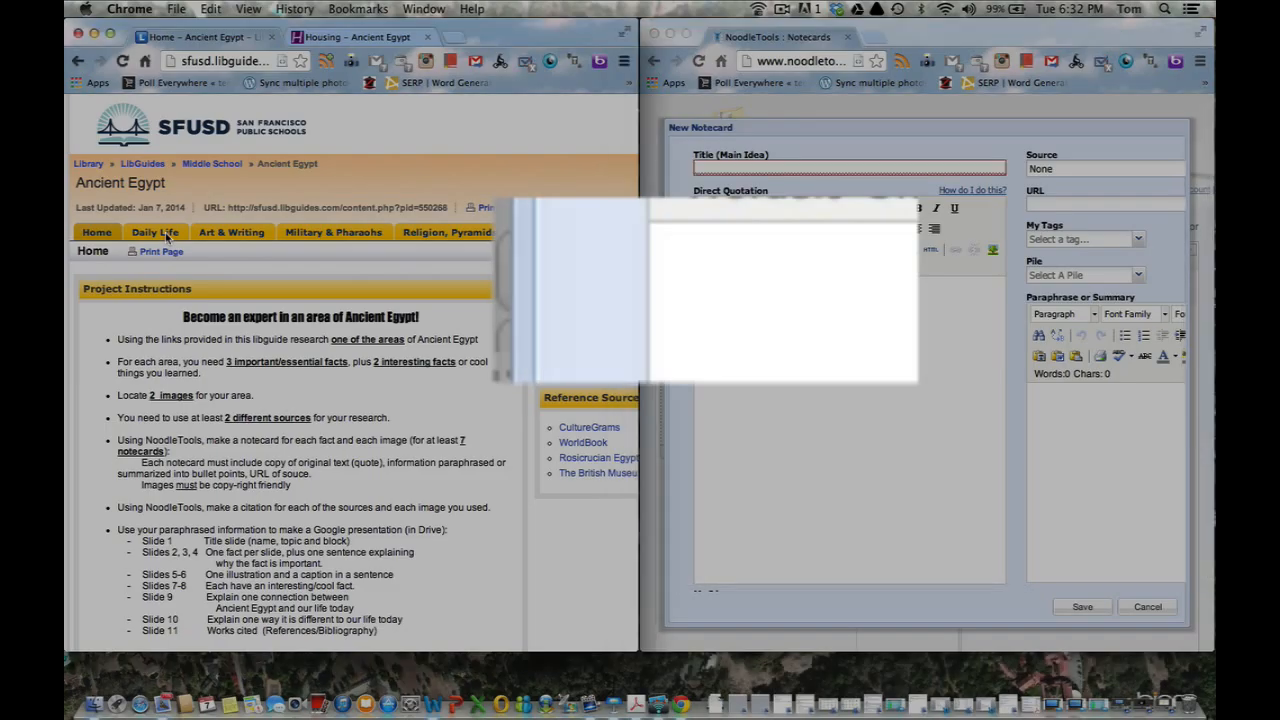
From the Daily Life page, bring up The Egyptians - Housing article.
click(156, 232)
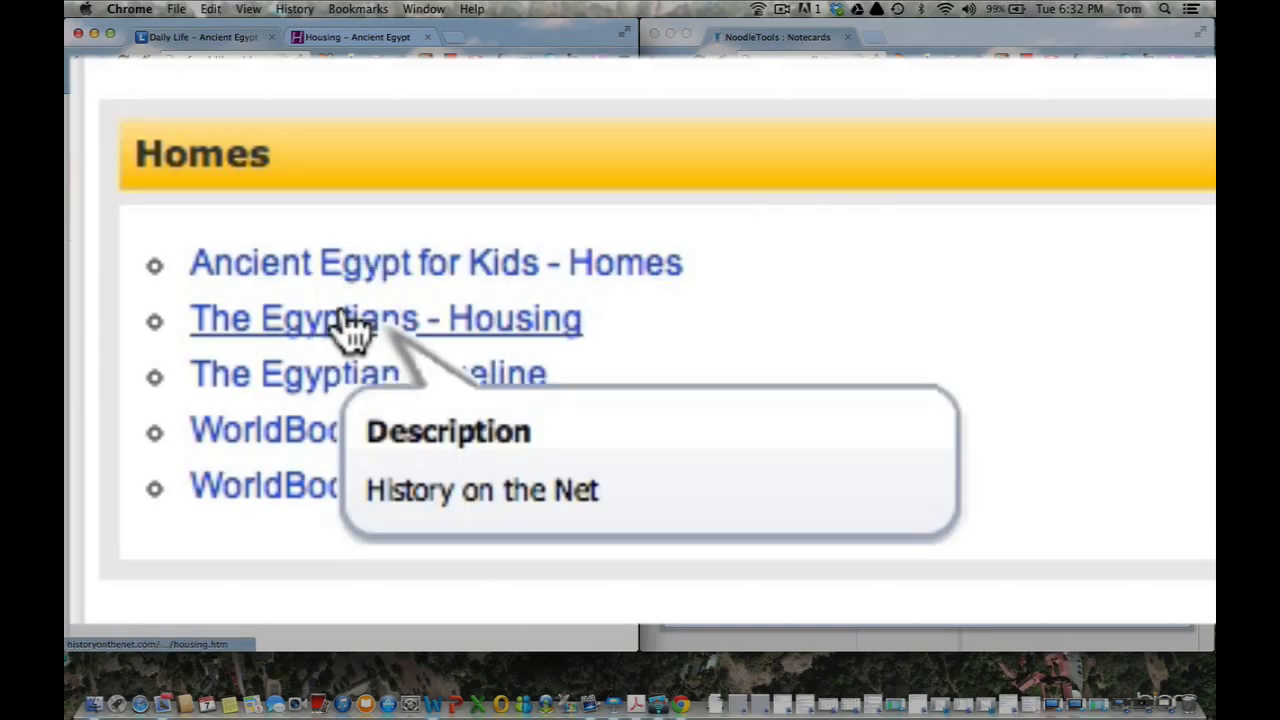
click(384, 318)
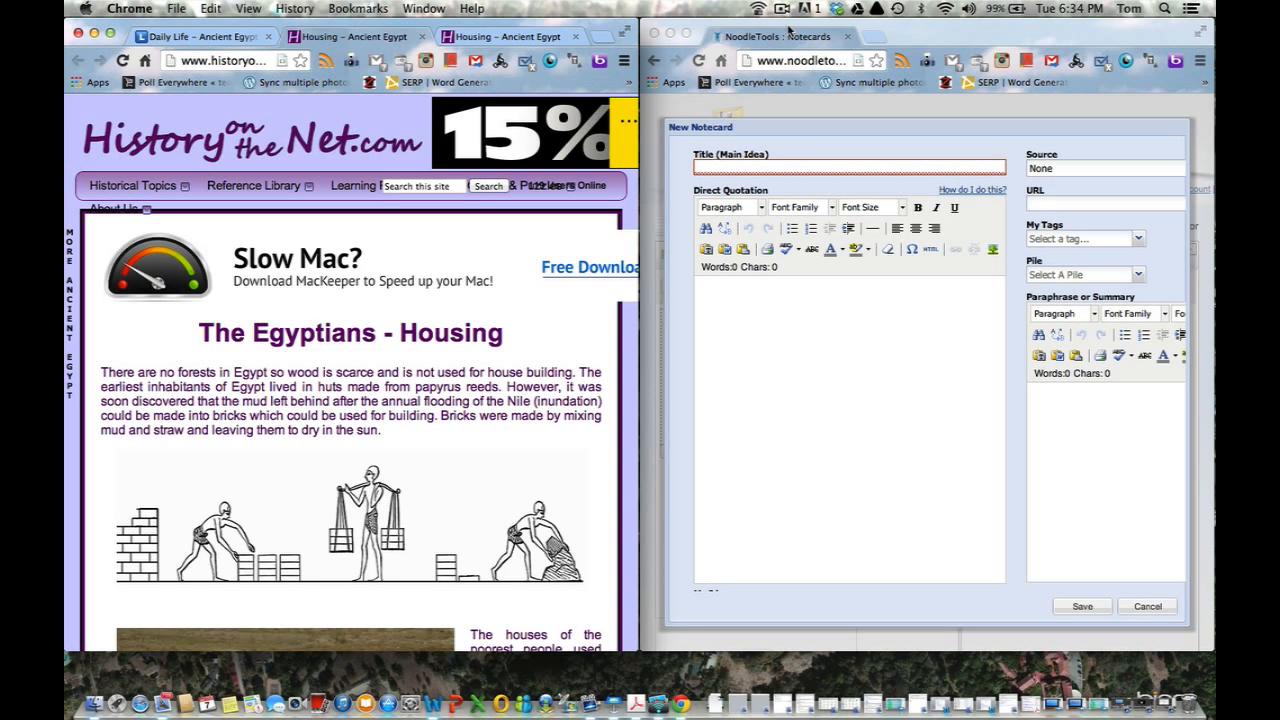
mouse_move(308, 304)
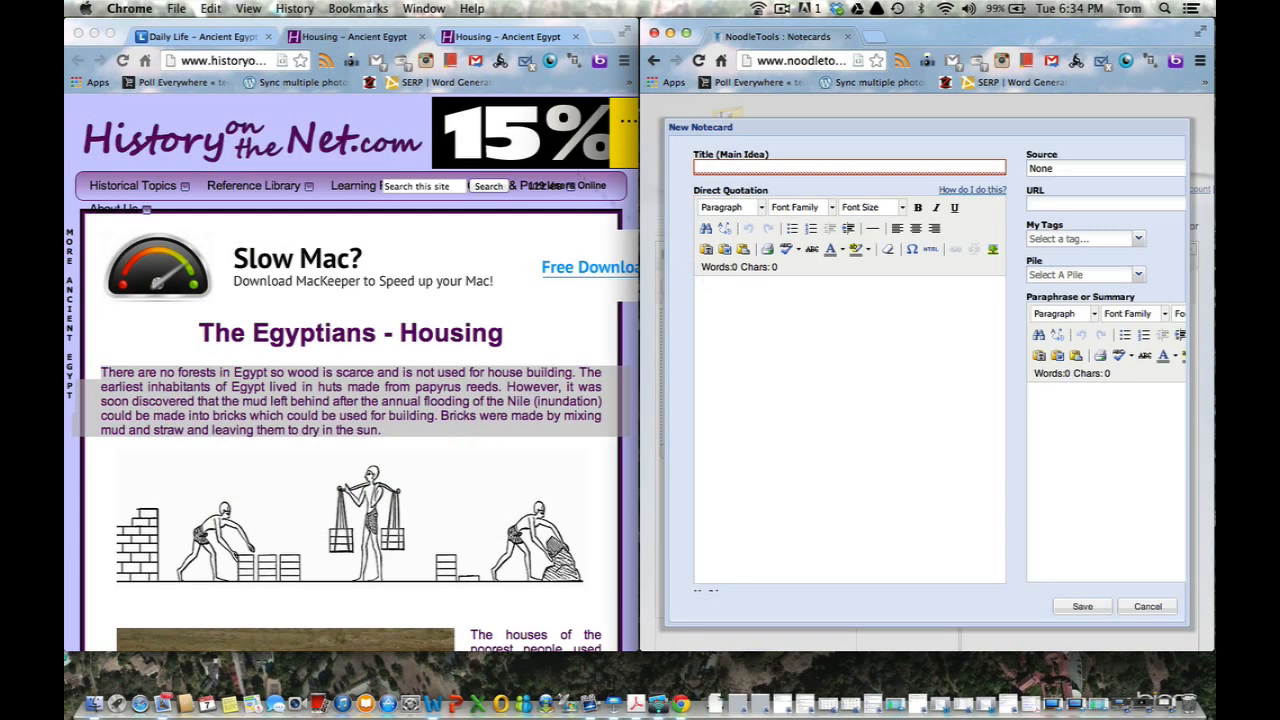
Title the notecard 'Houses' with the pasted quotation and save it to the tabletop.
click(208, 8)
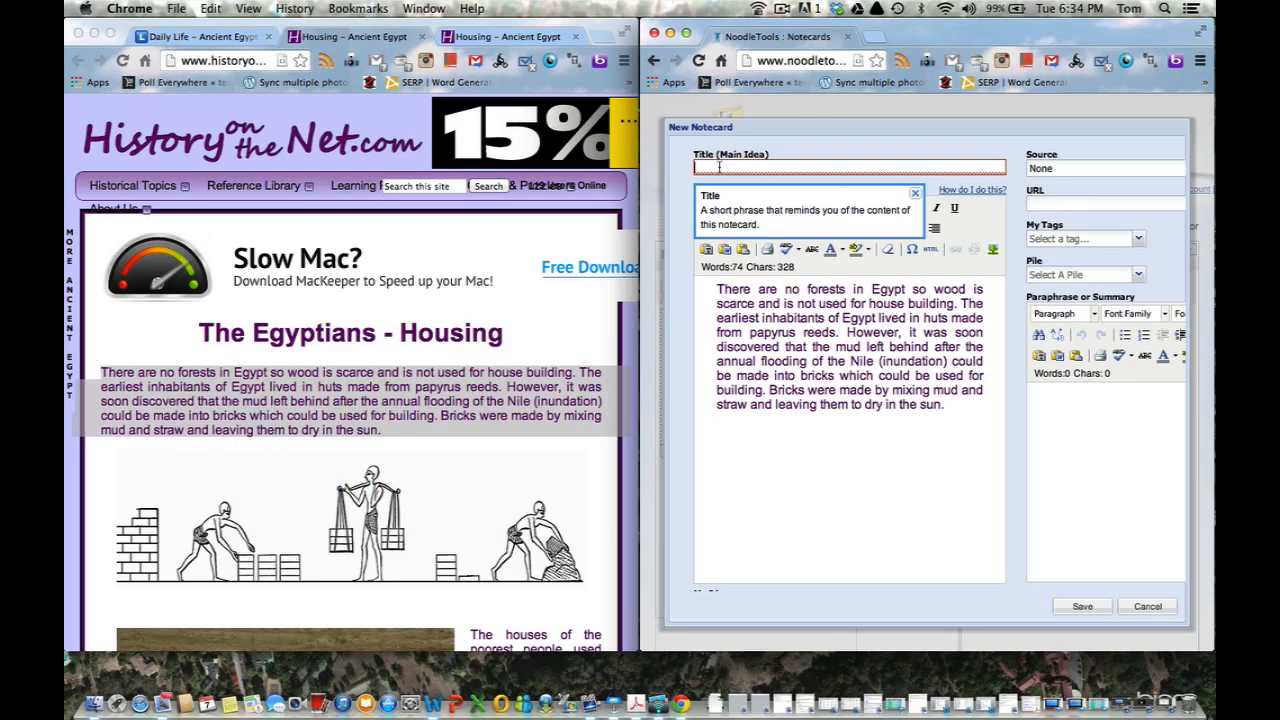
text(Houses)
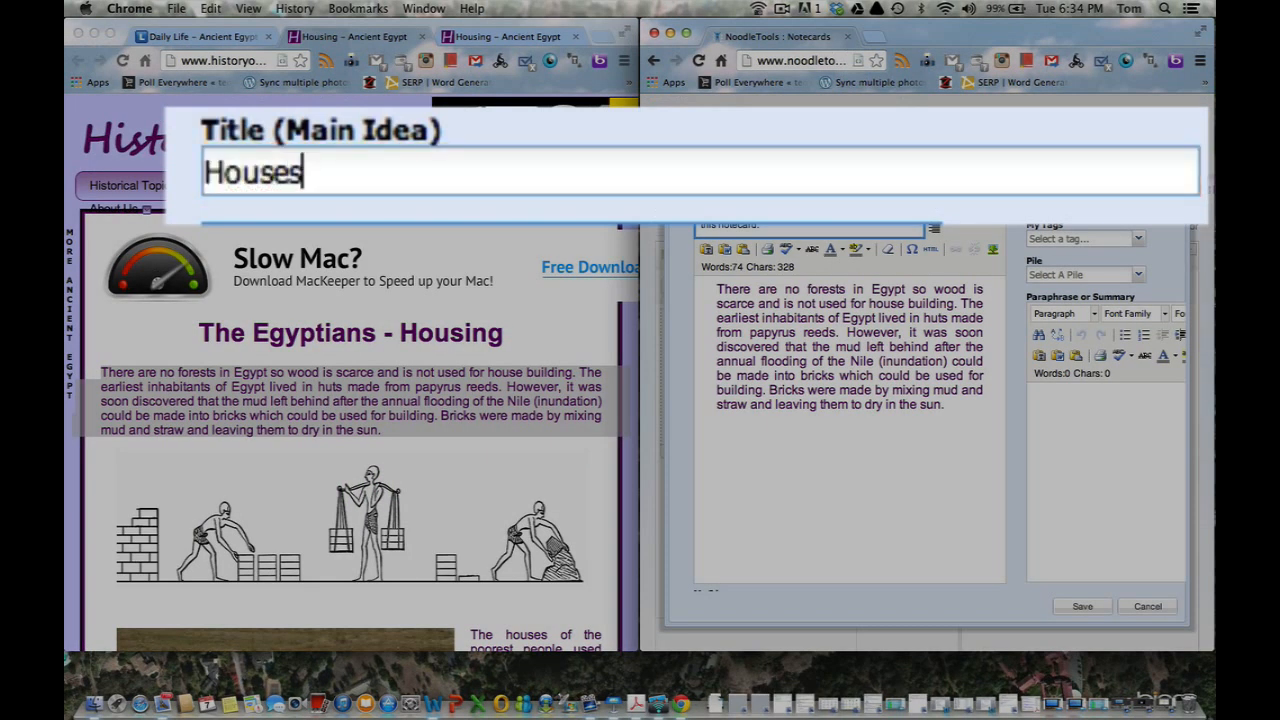
click(1080, 606)
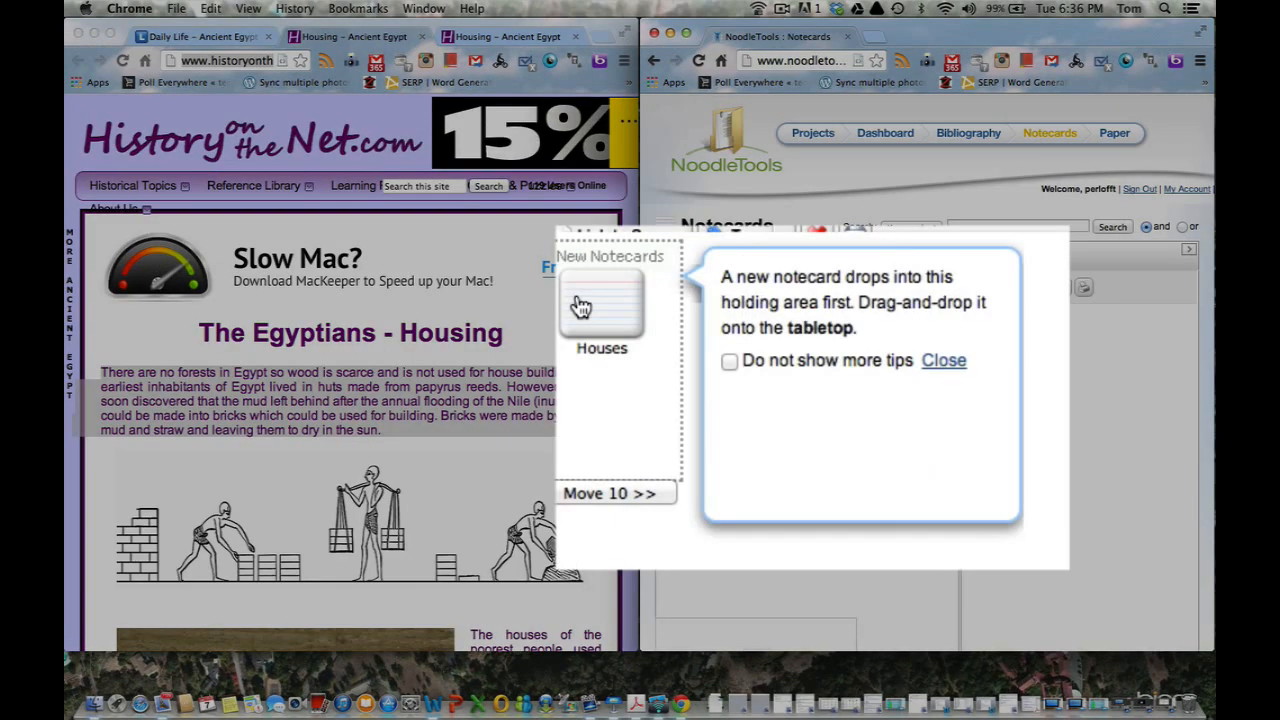
mouse_move(828, 392)
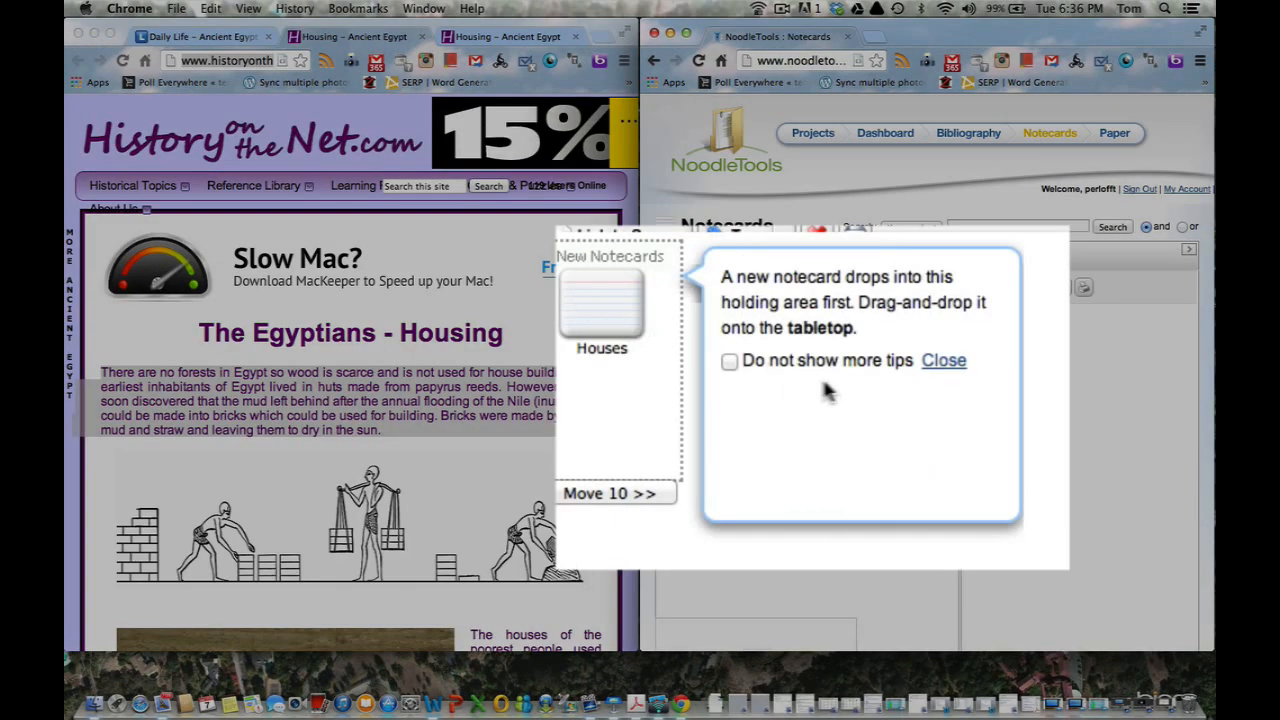
click(944, 360)
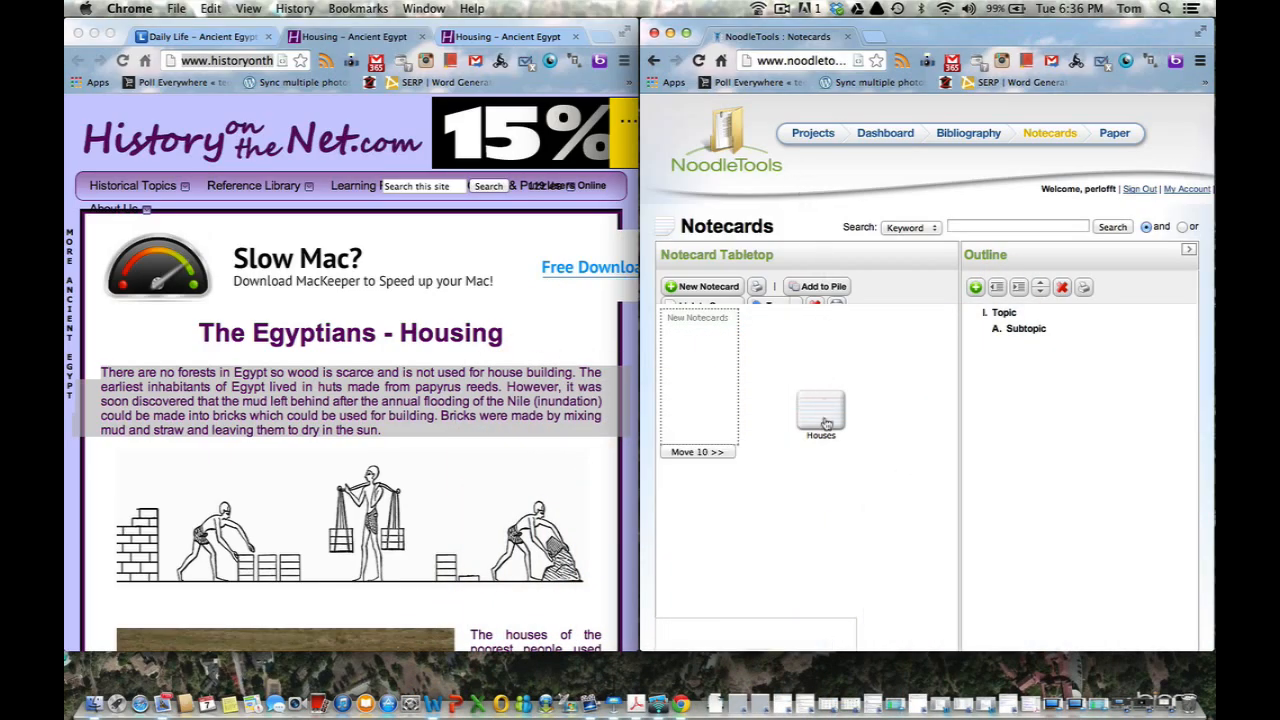
Paraphrase on the Houses card: 'The first people of Egypt lived in huts made from papyrus reeds.'.
double_click(820, 412)
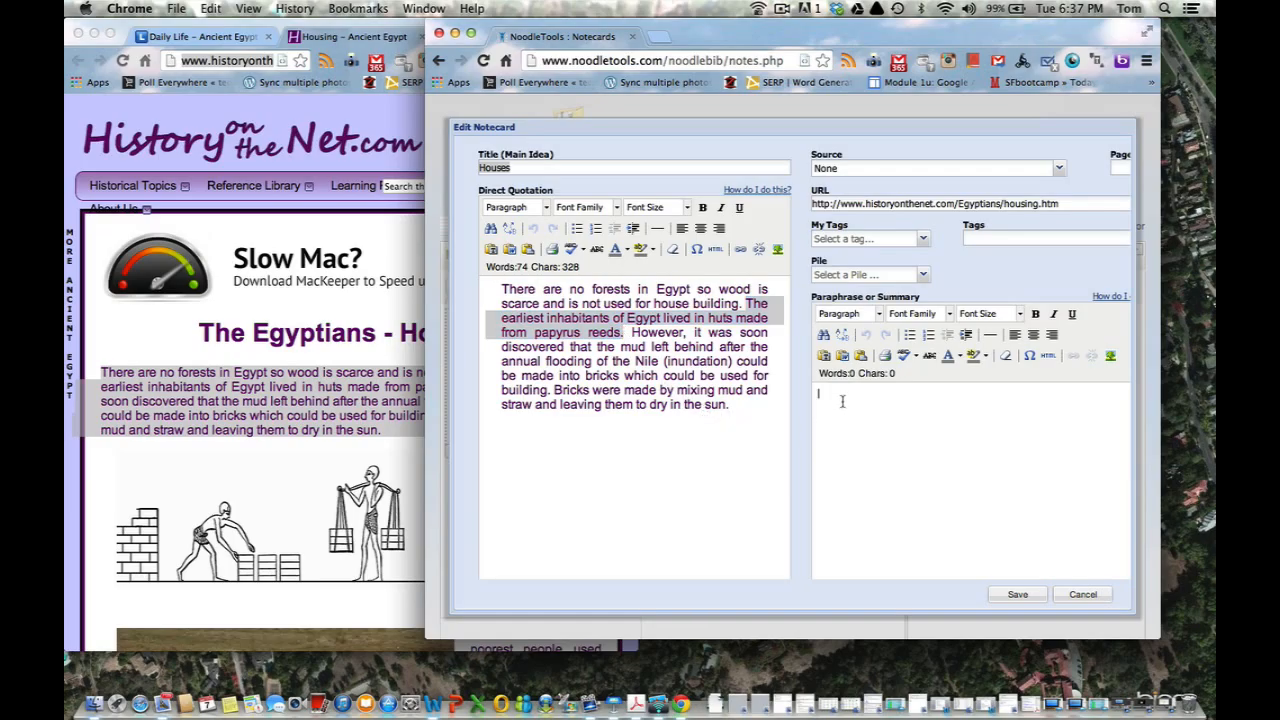
text(The first)
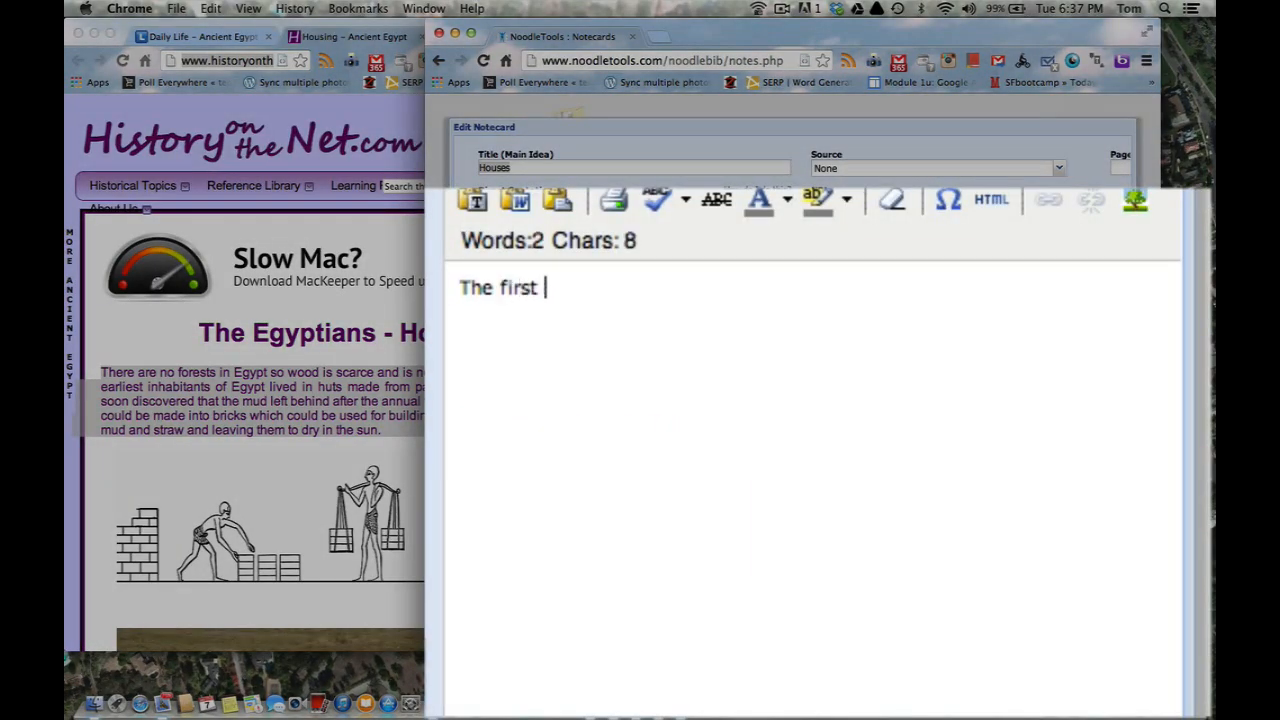
text(people)
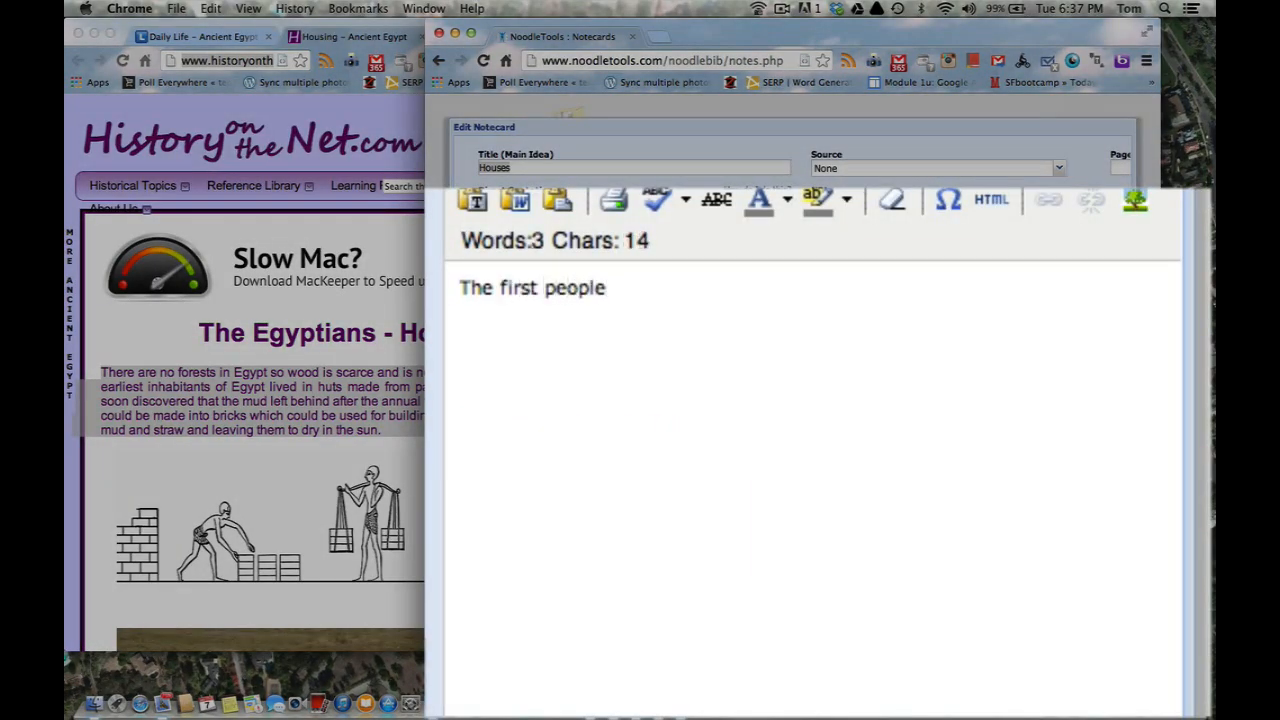
text(of Eg)
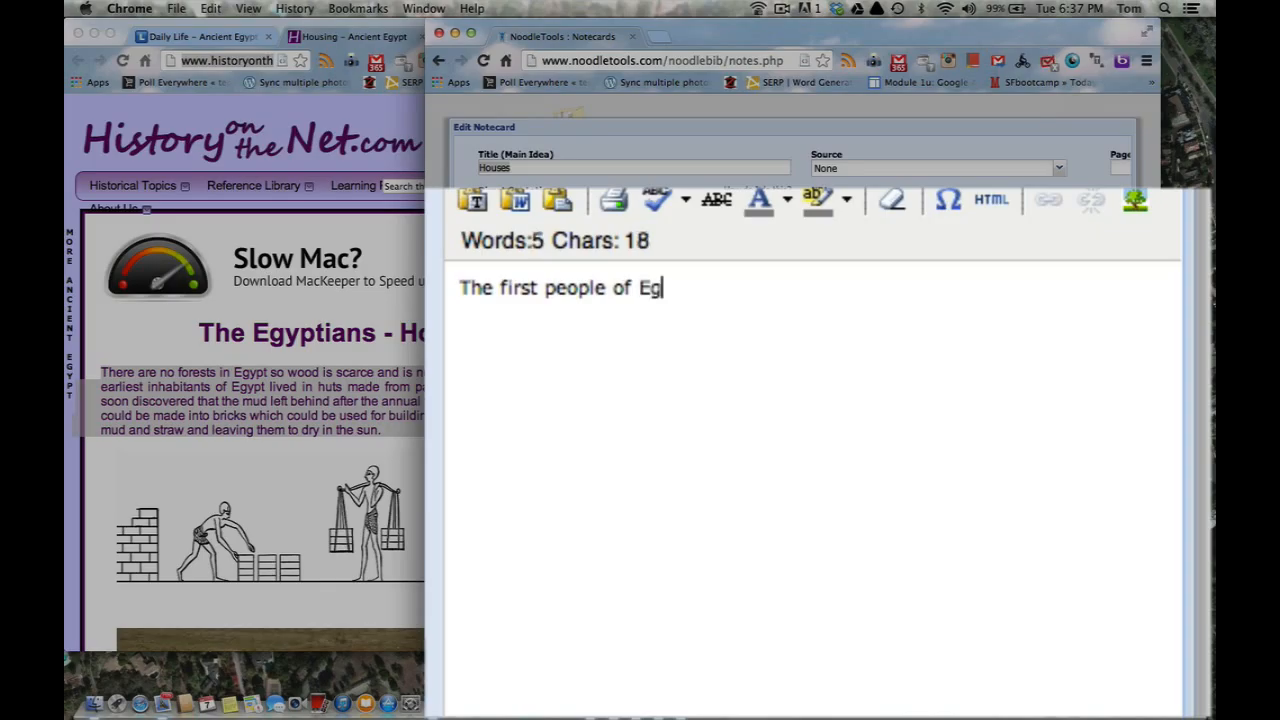
text(ypt lived)
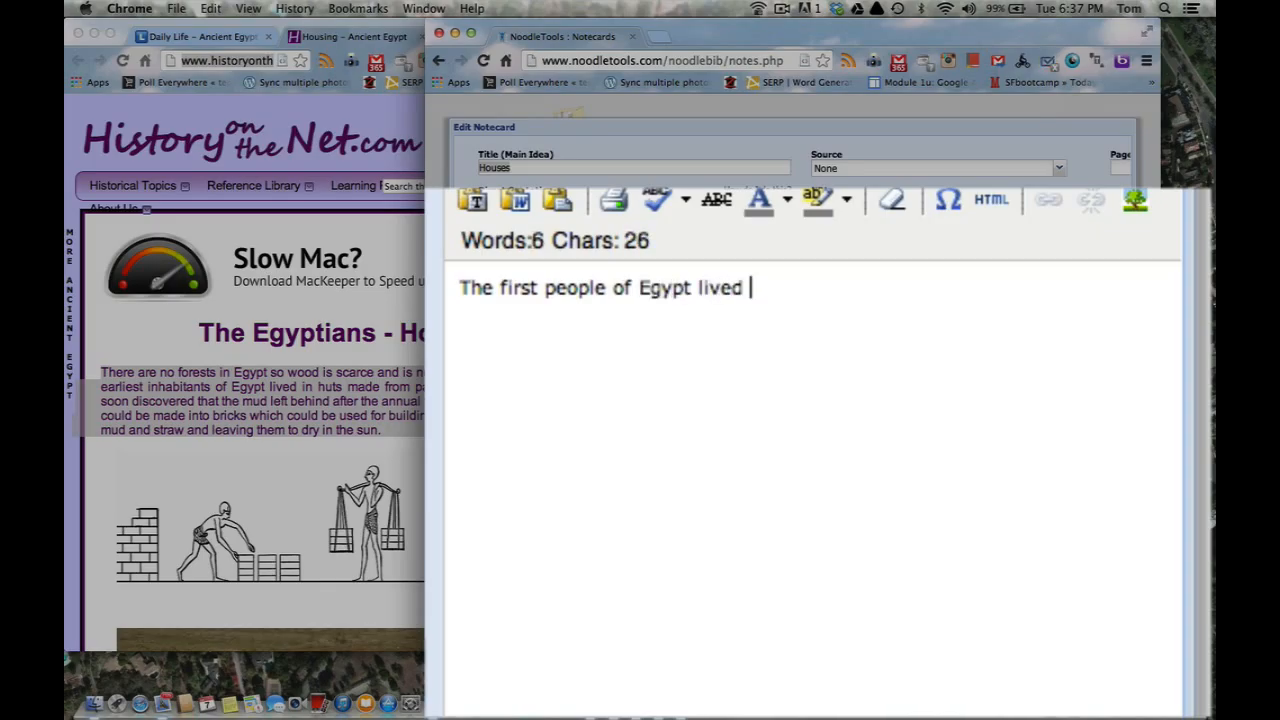
text(in huts)
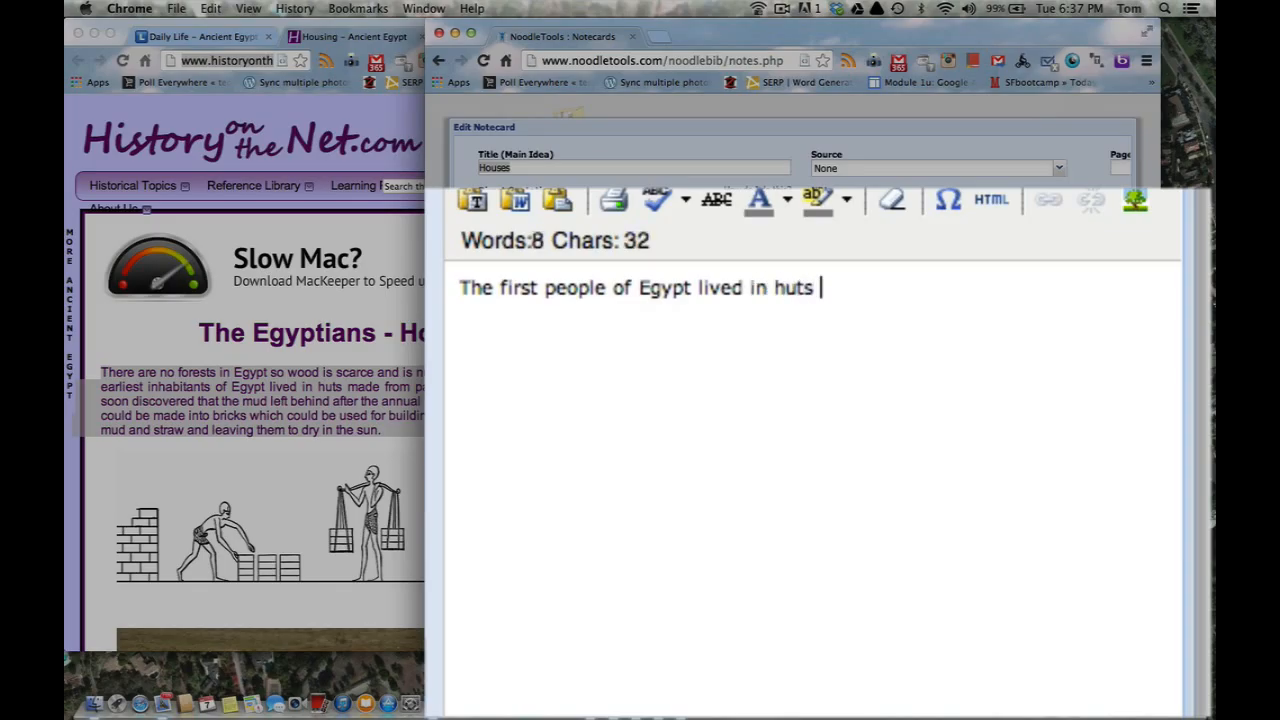
text(made)
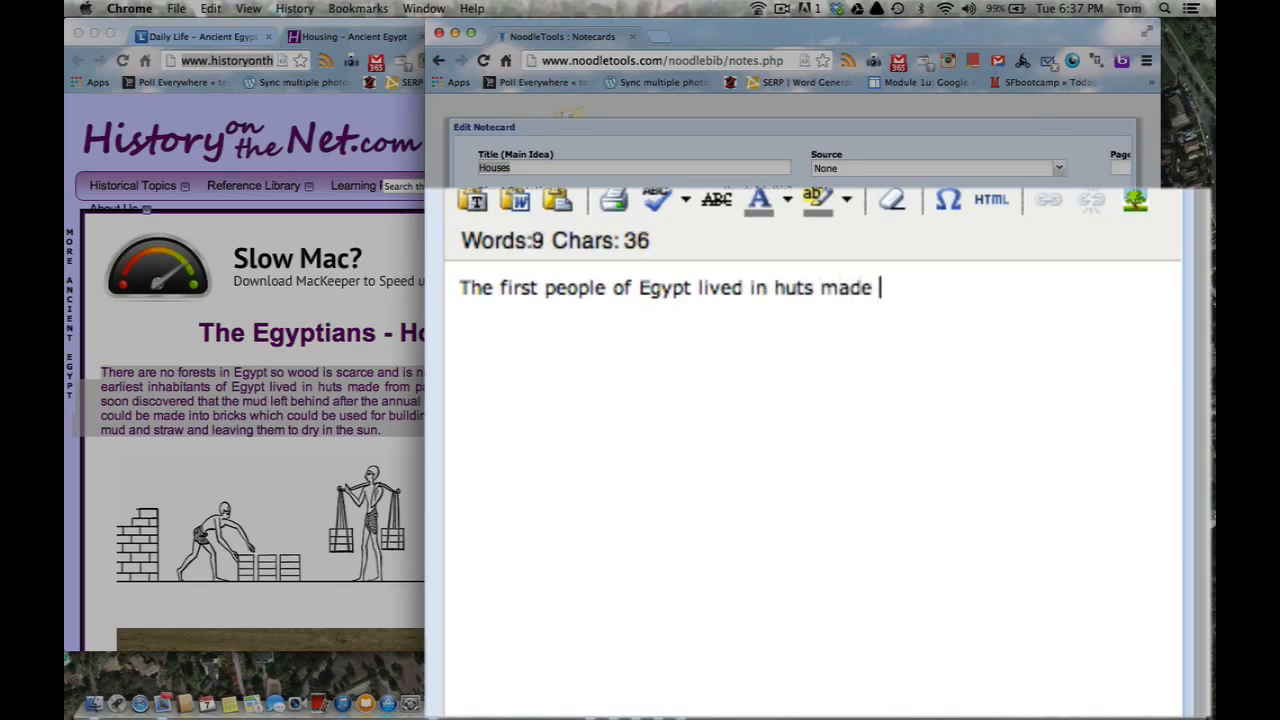
text(from p)
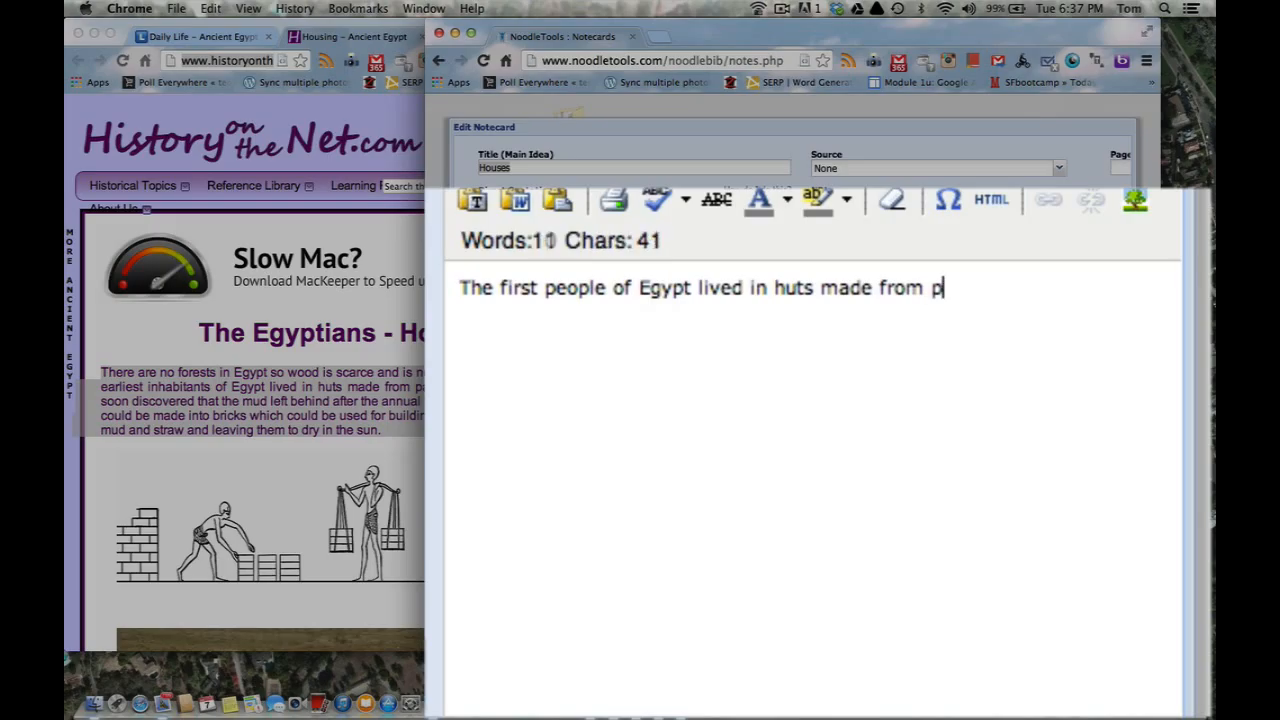
text(apyrus reeds.)
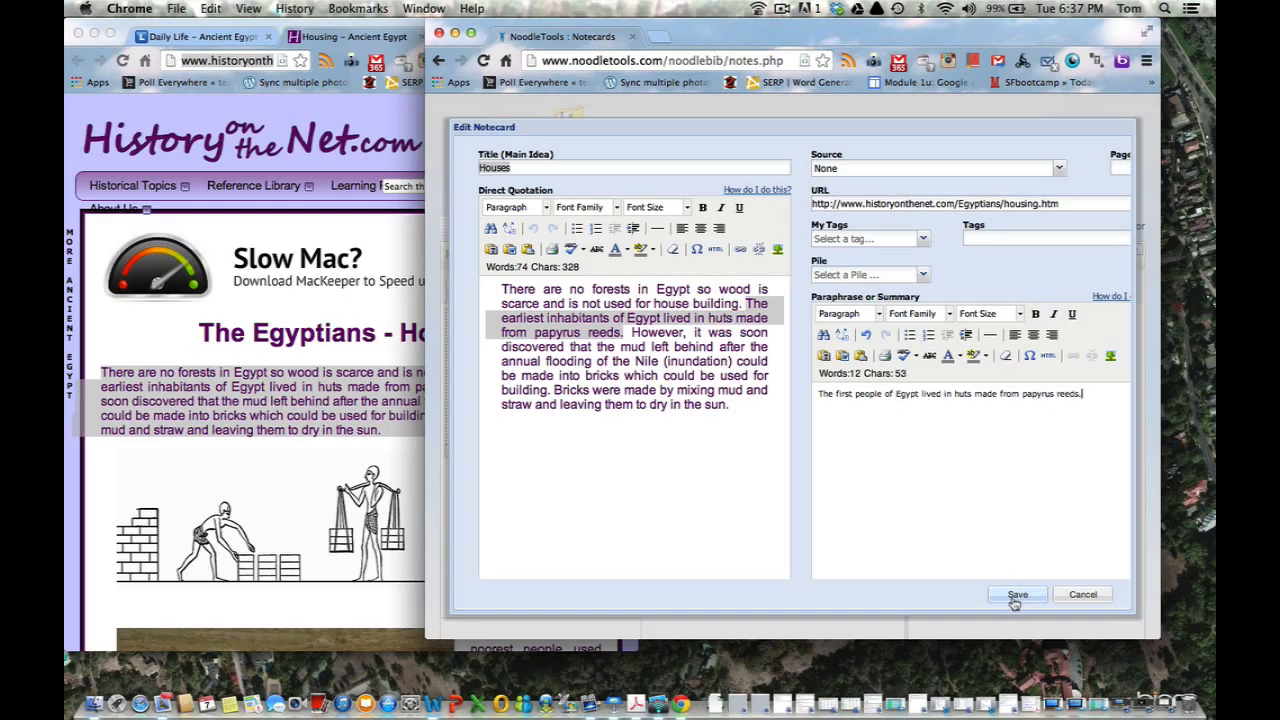
Save the Houses notecard with its summary, returning to the five-card tabletop.
click(1016, 592)
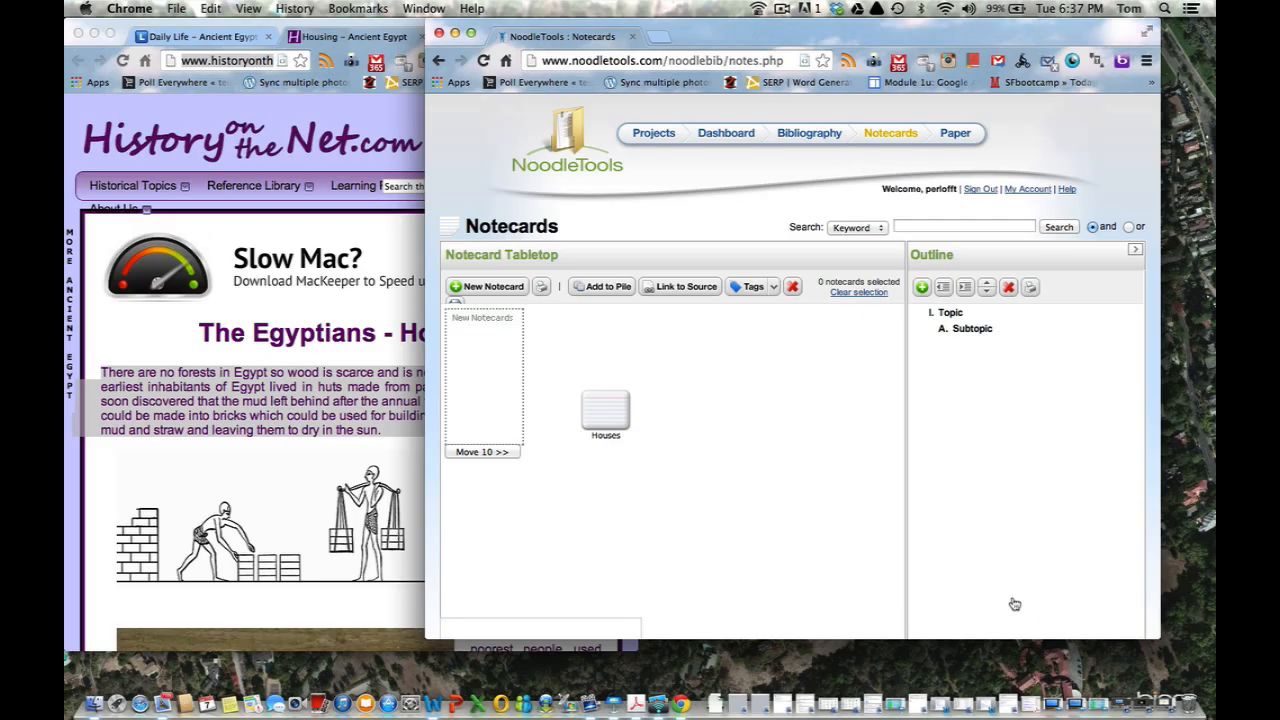
click(784, 8)
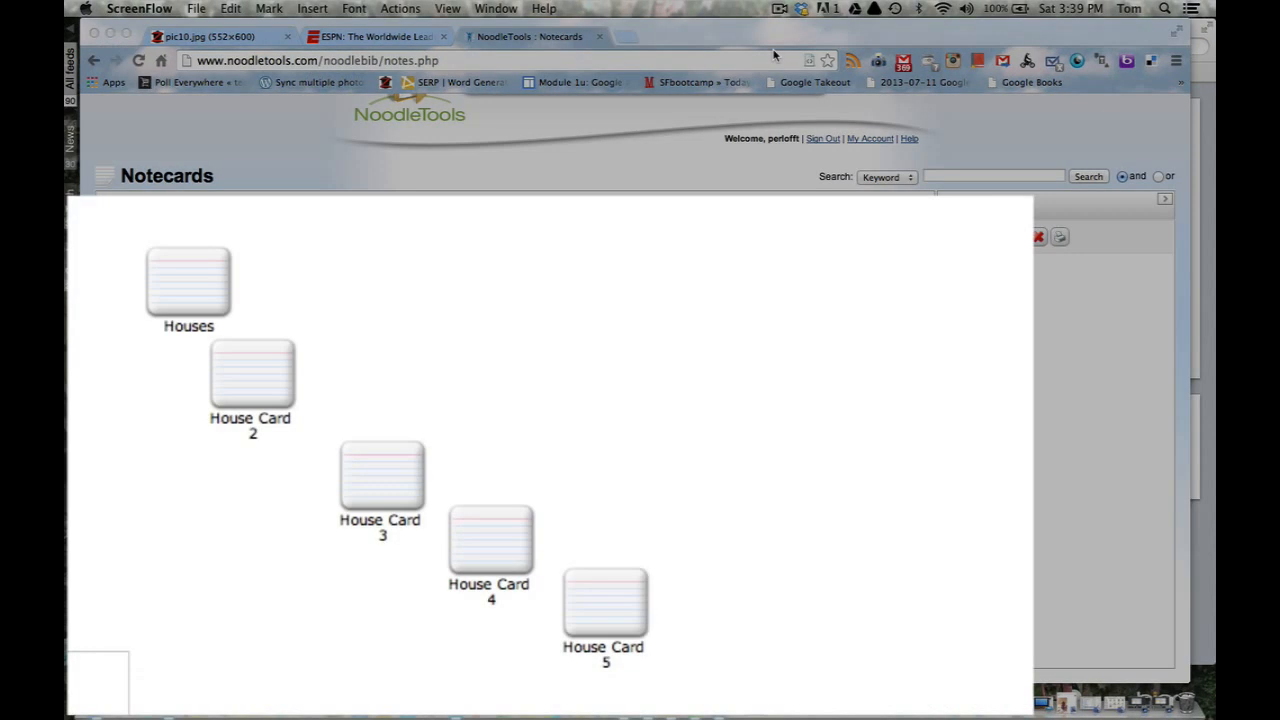
mouse_move(774, 32)
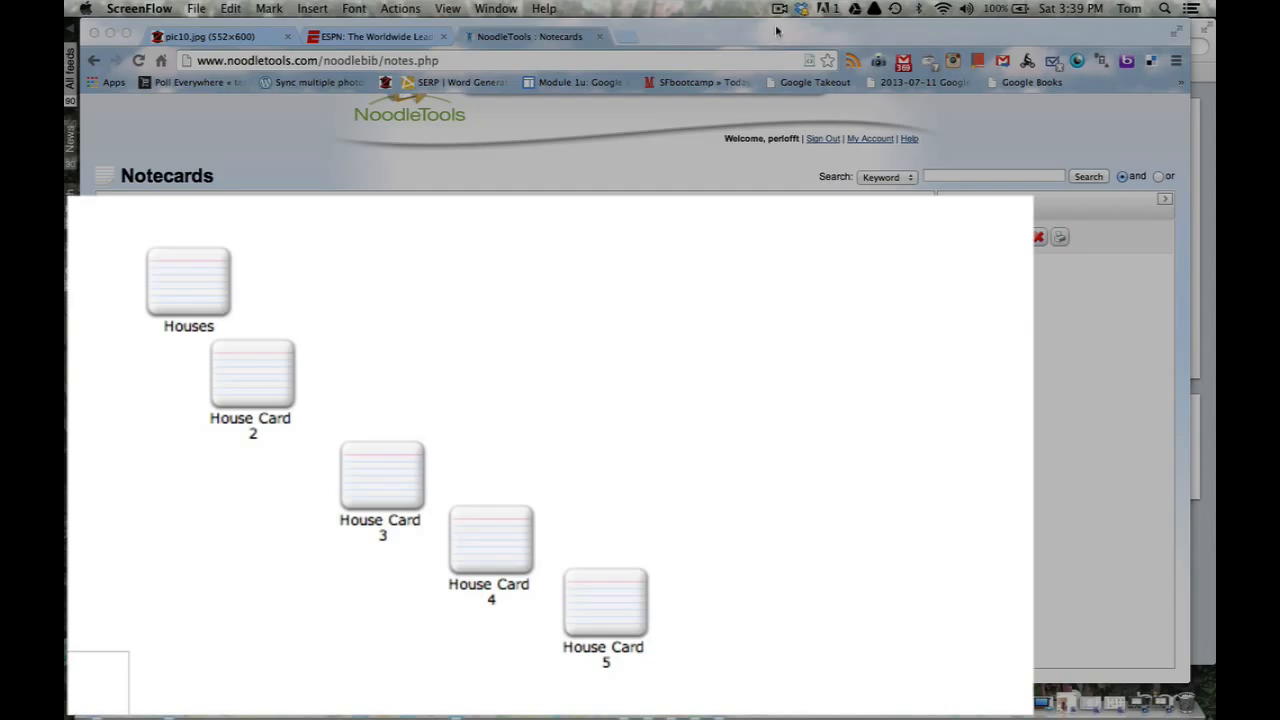
mouse_move(778, 14)
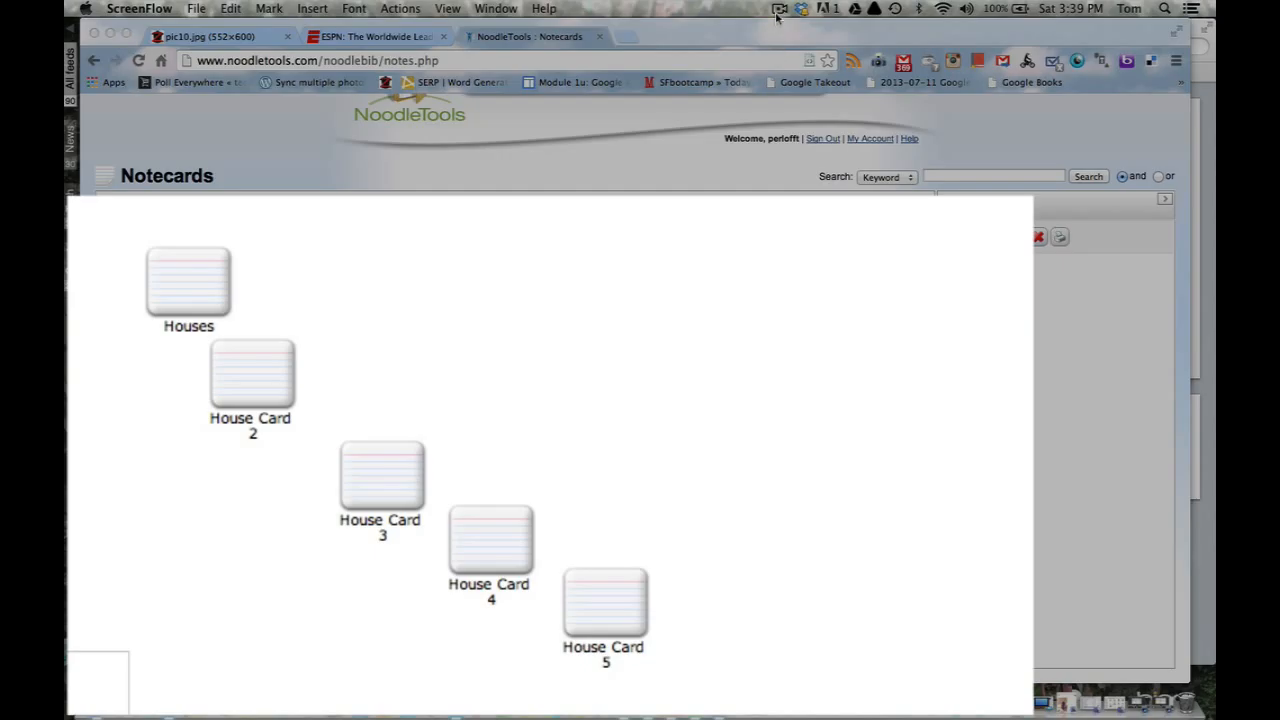